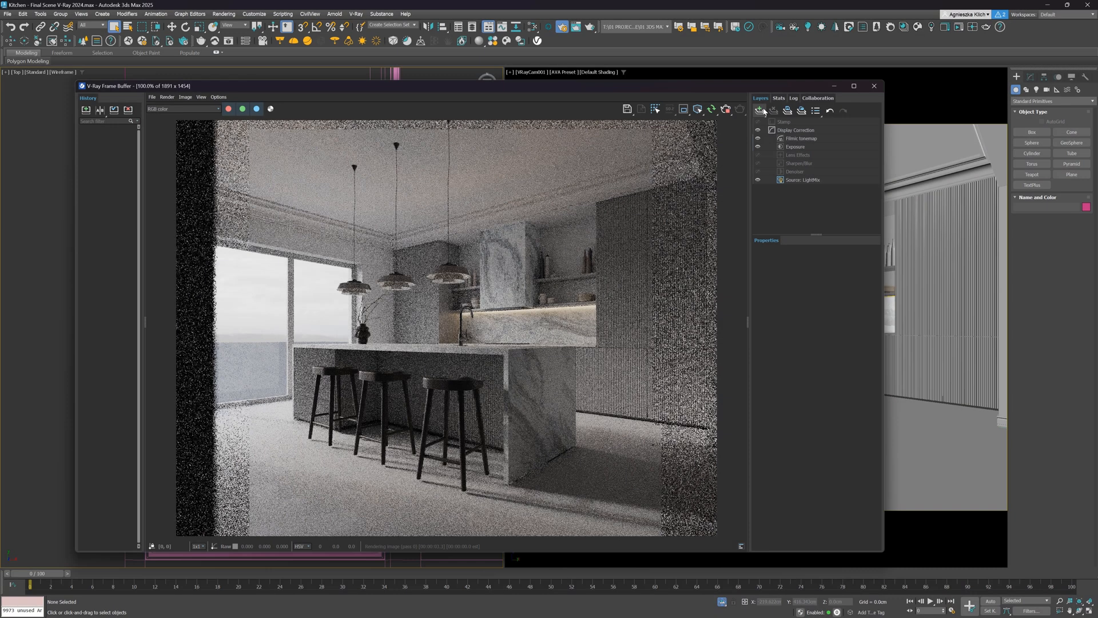
Step: Add a Vignette layer, resize and feather it, and set its smoothness to zero
click(759, 110)
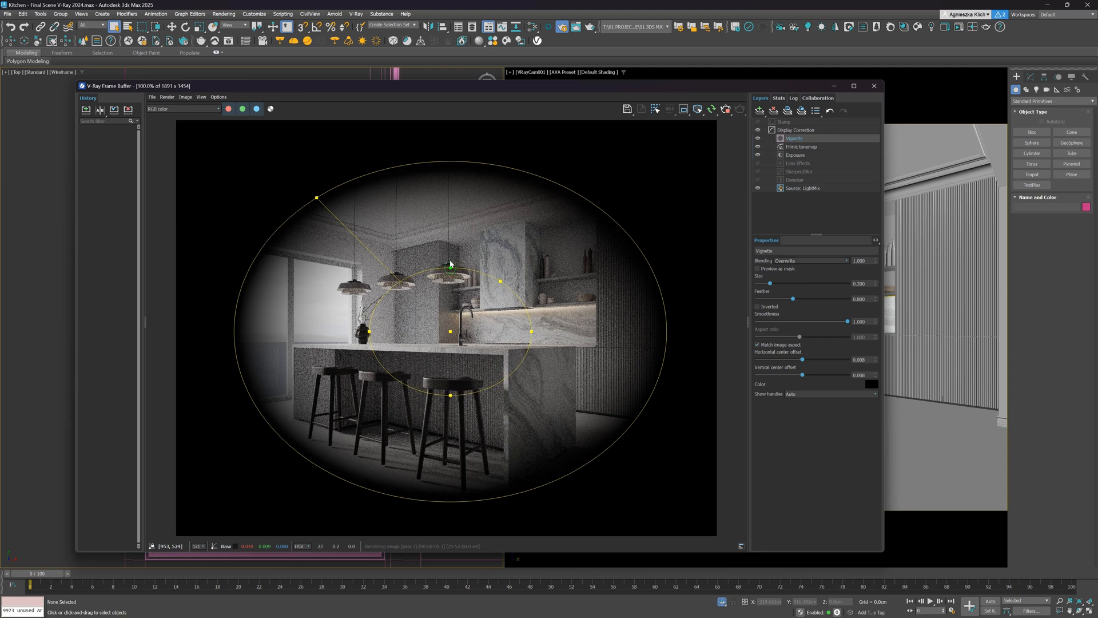
drag(316, 199, 306, 190)
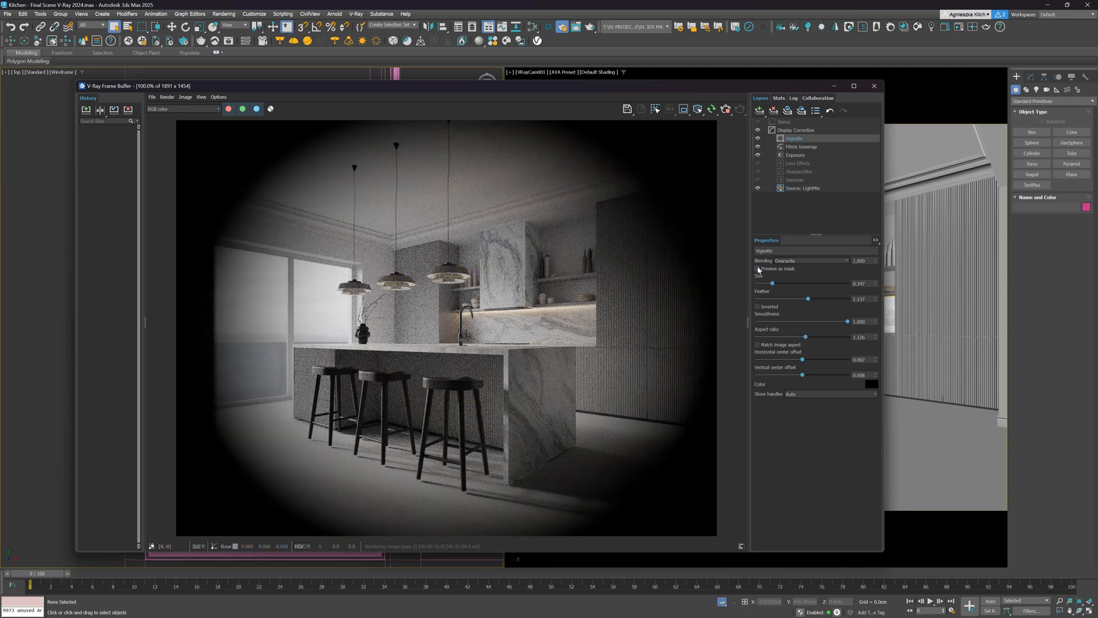
drag(770, 283, 811, 283)
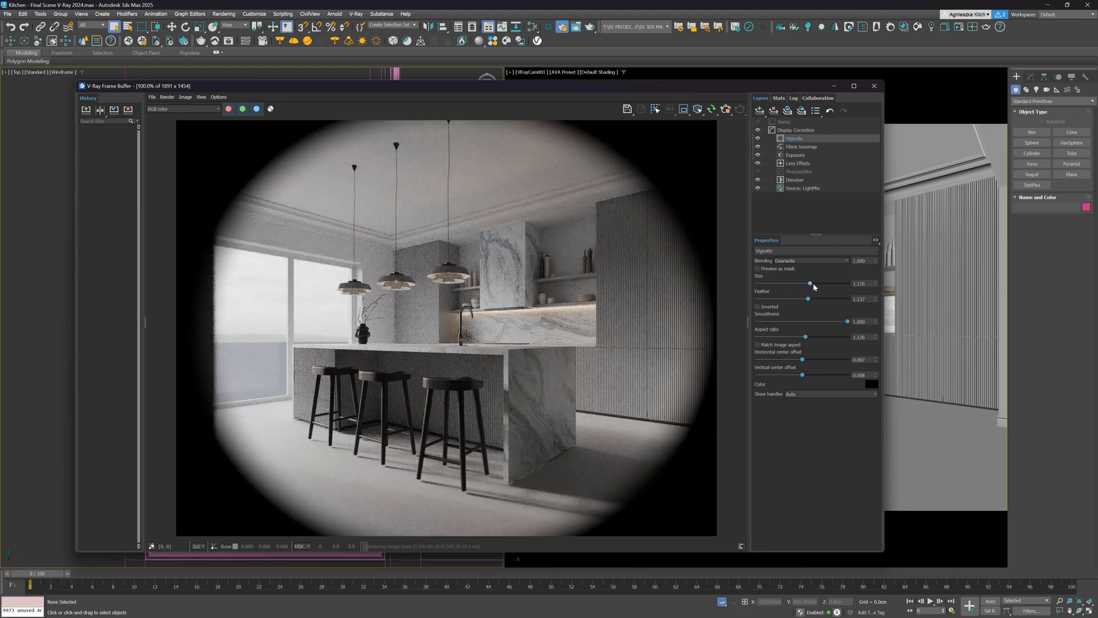
drag(810, 283, 794, 283)
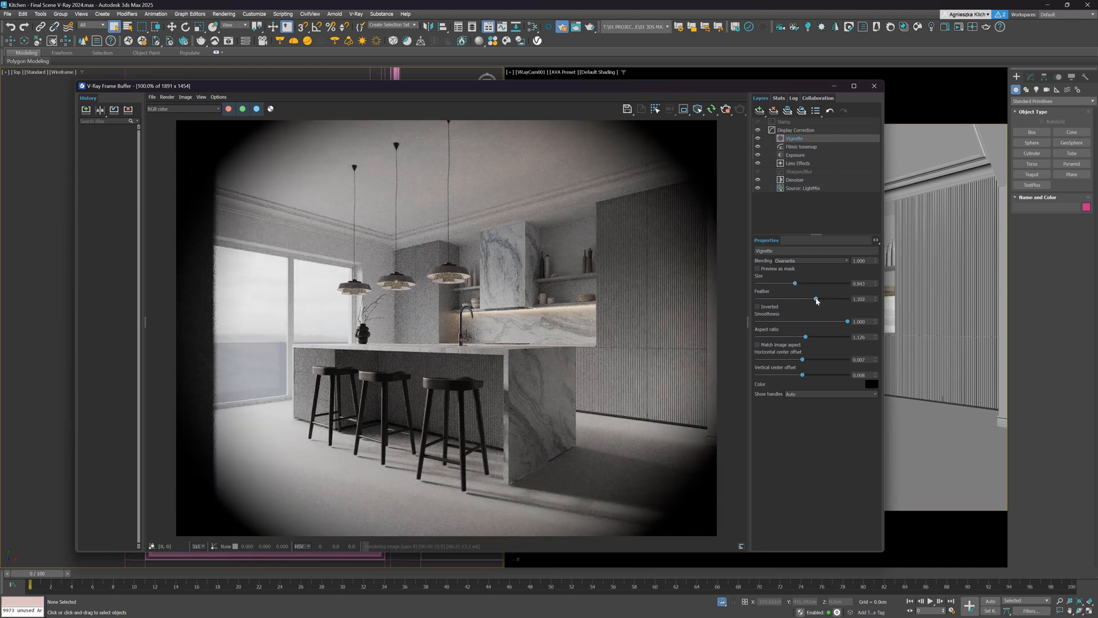
click(758, 306)
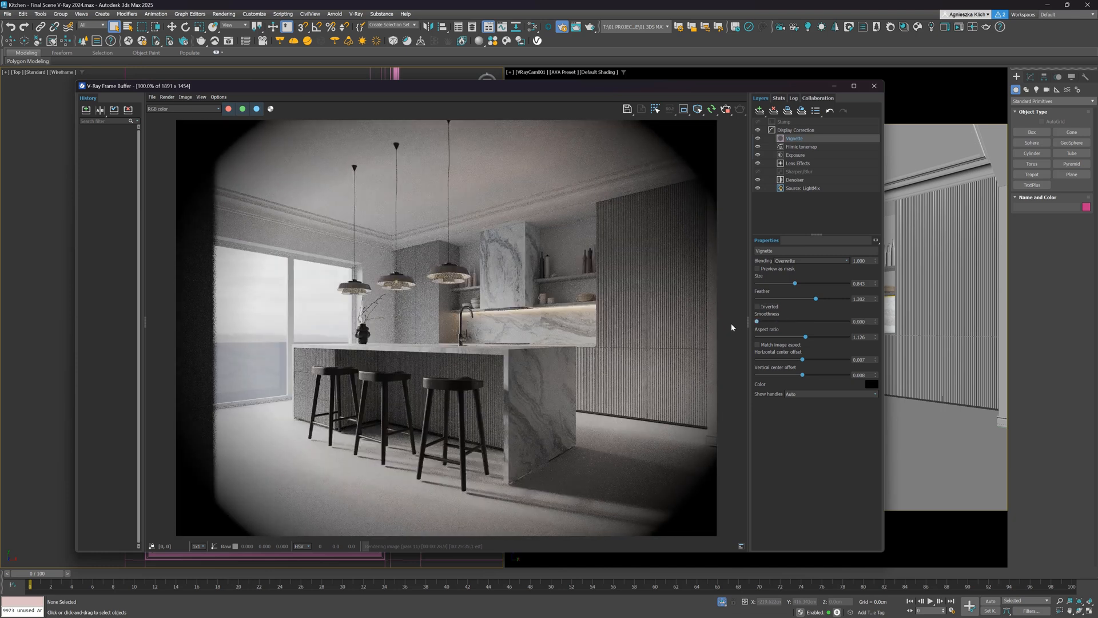
Step: Adjust the vignette aspect ratio, keep handles automatic, and lower the layer opacity
drag(756, 321, 847, 320)
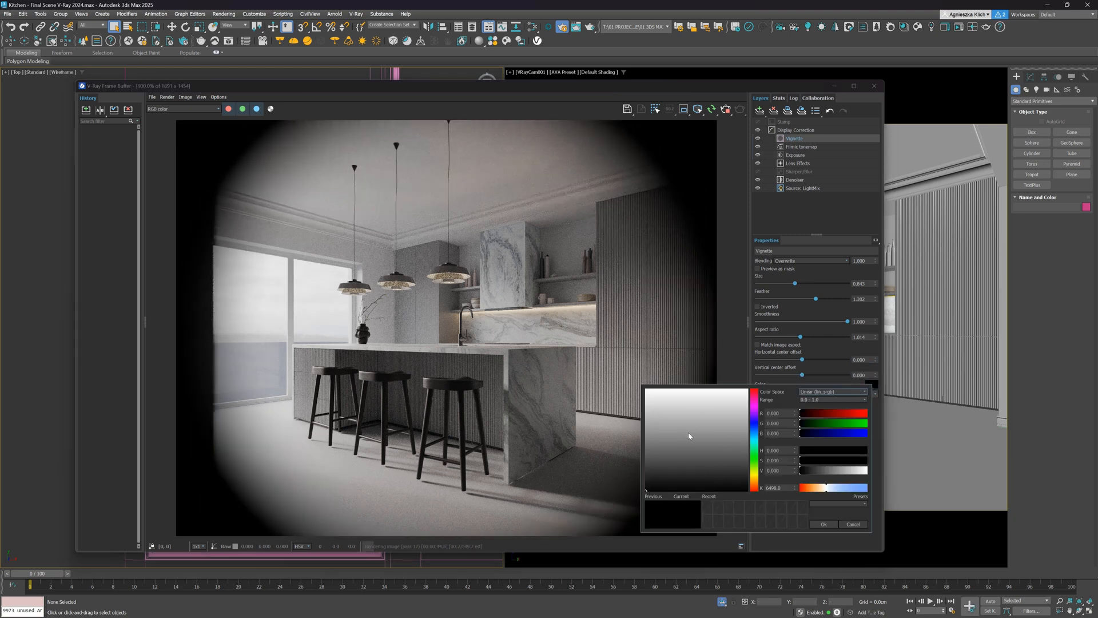
click(752, 391)
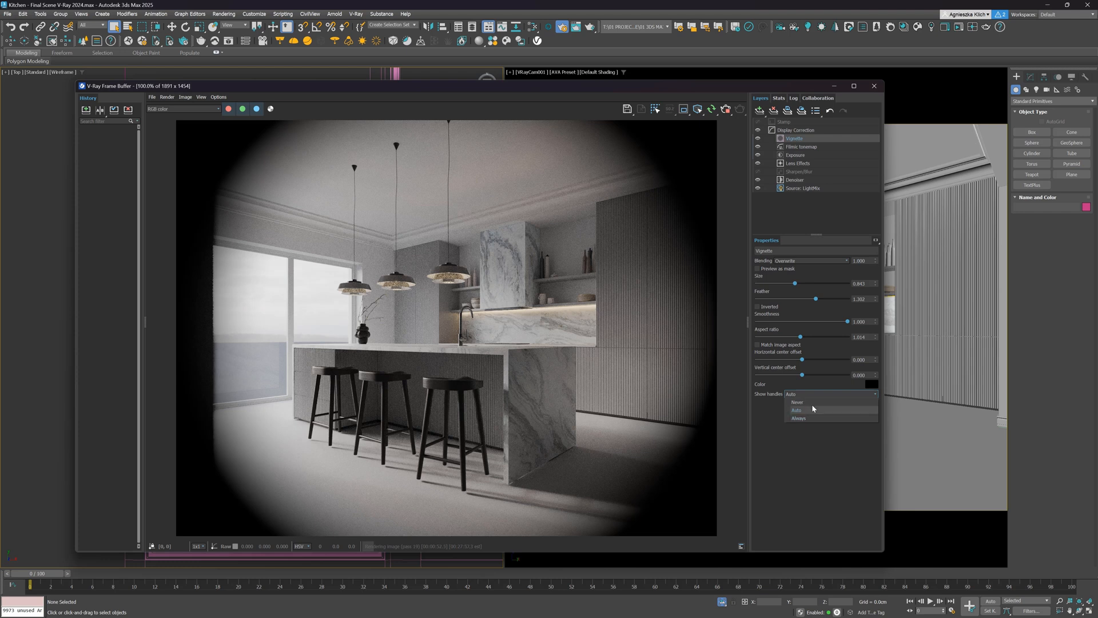
click(811, 410)
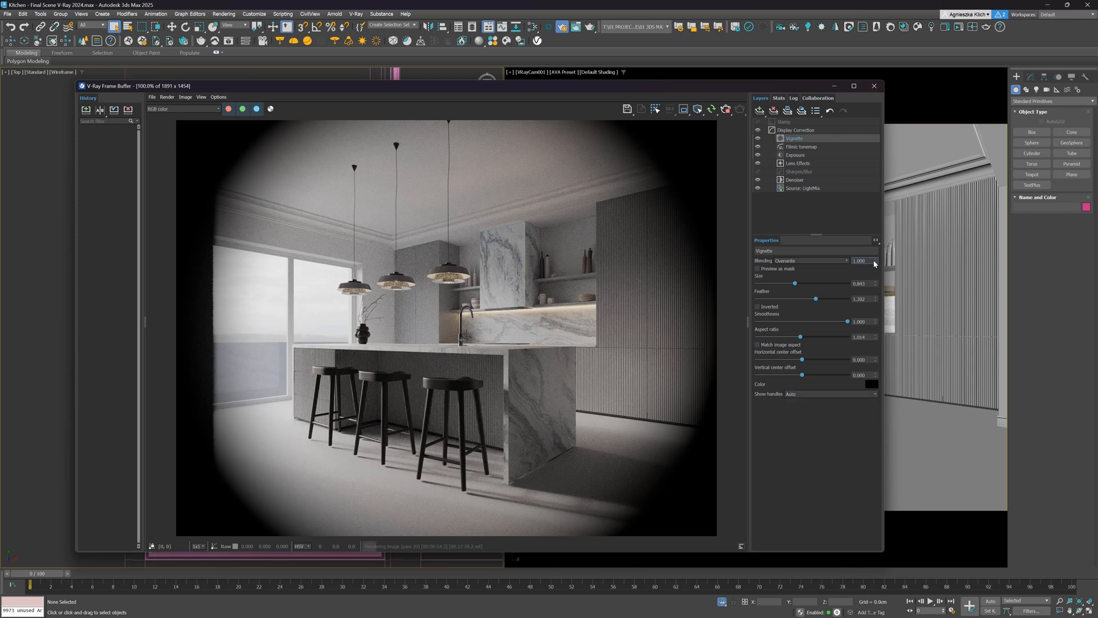
drag(875, 260, 874, 273)
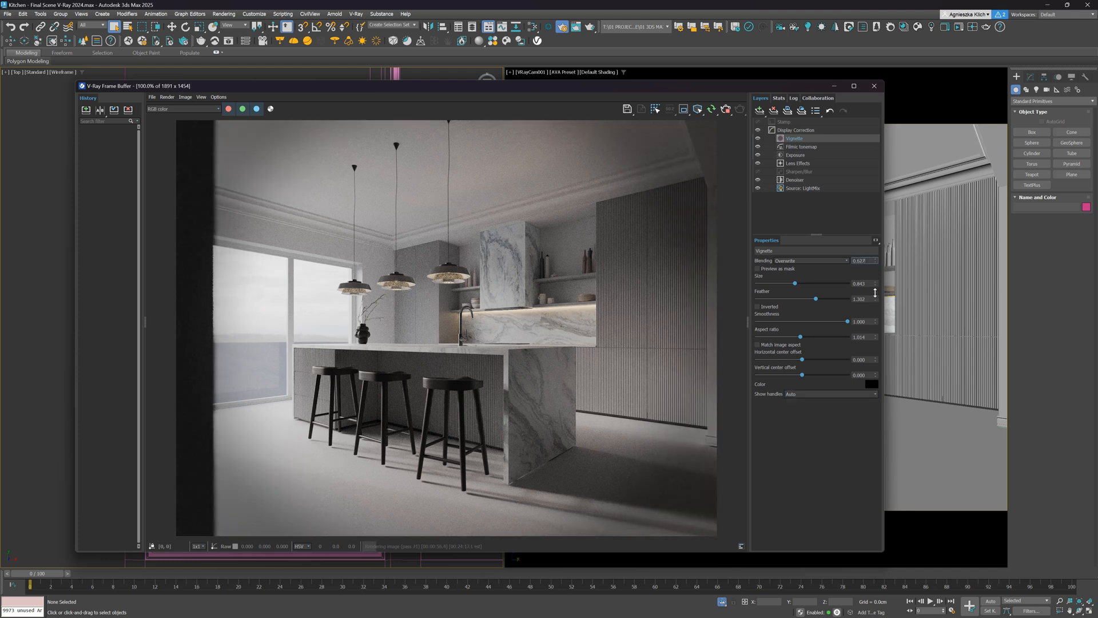
click(757, 110)
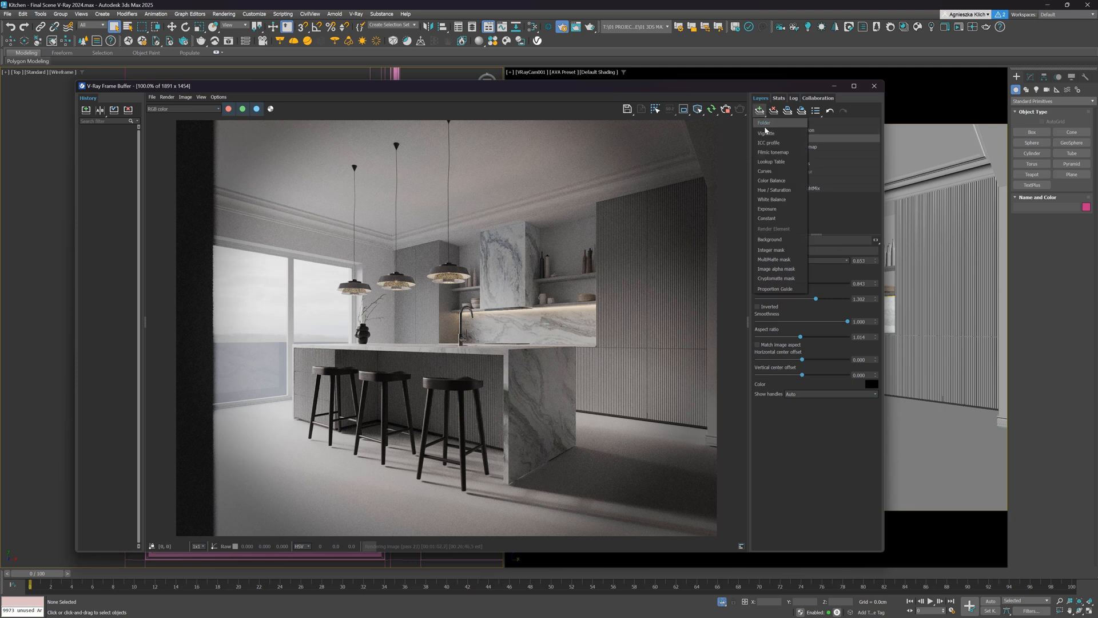
Step: Add a Curves layer with a Source Alpha mask and preview the mask
click(764, 171)
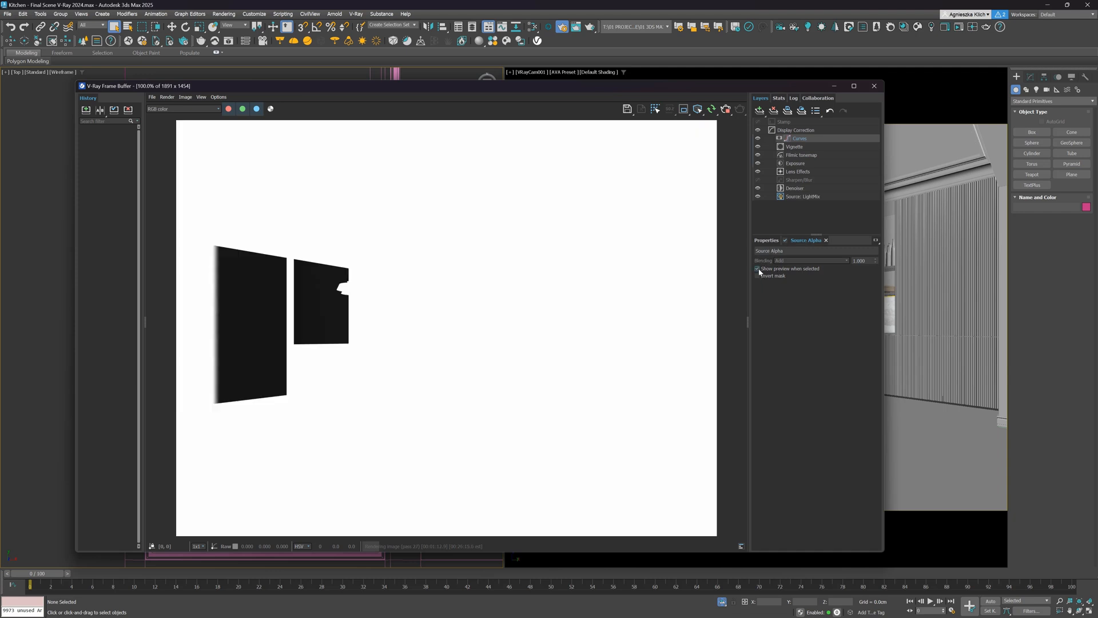
click(757, 268)
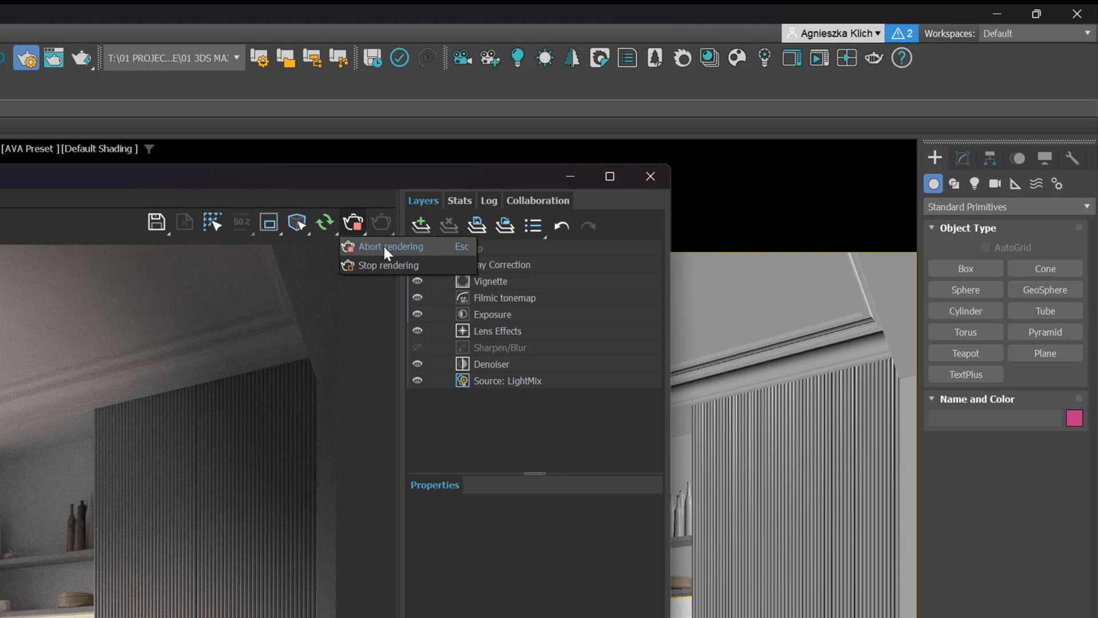
mouse_move(447, 258)
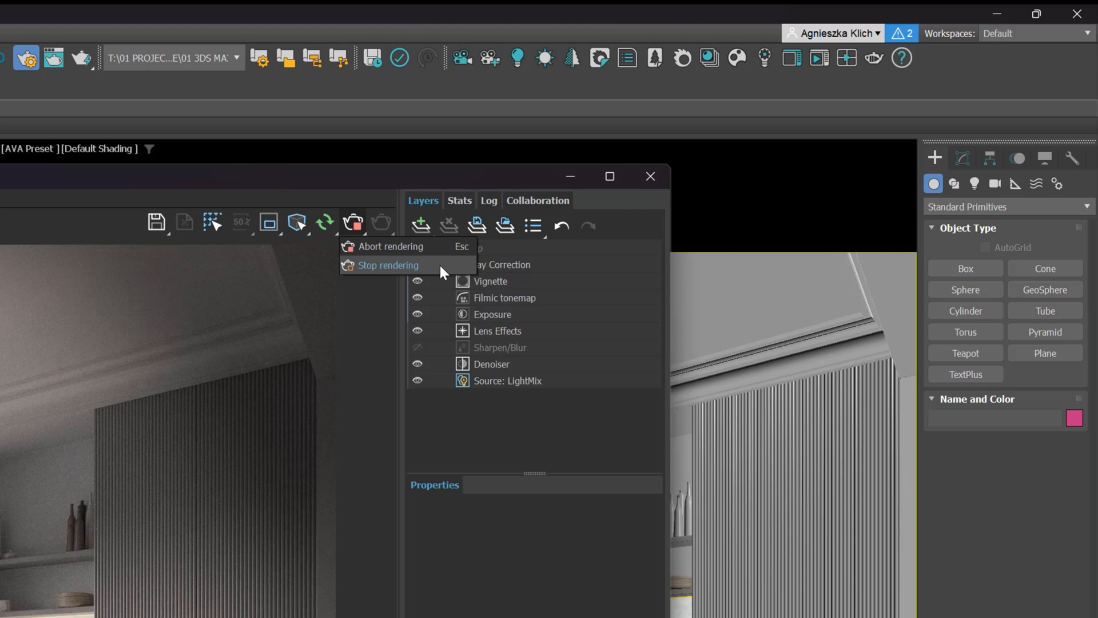
mouse_move(440, 272)
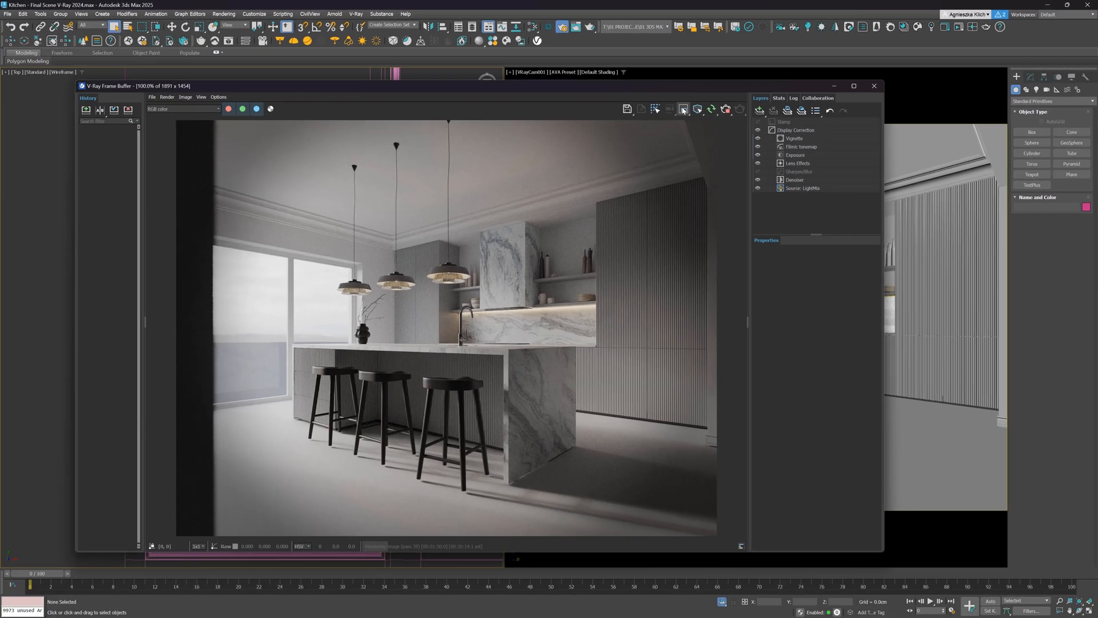
Step: Turn on the VFB toolbar option that reads out pixel colour values
click(683, 109)
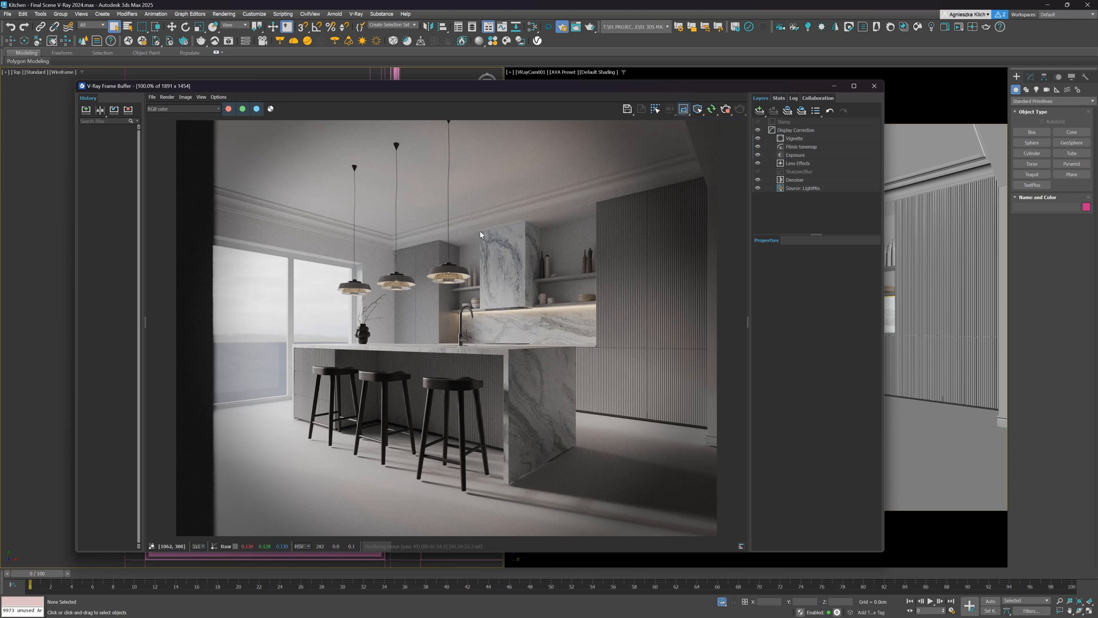
mouse_move(481, 312)
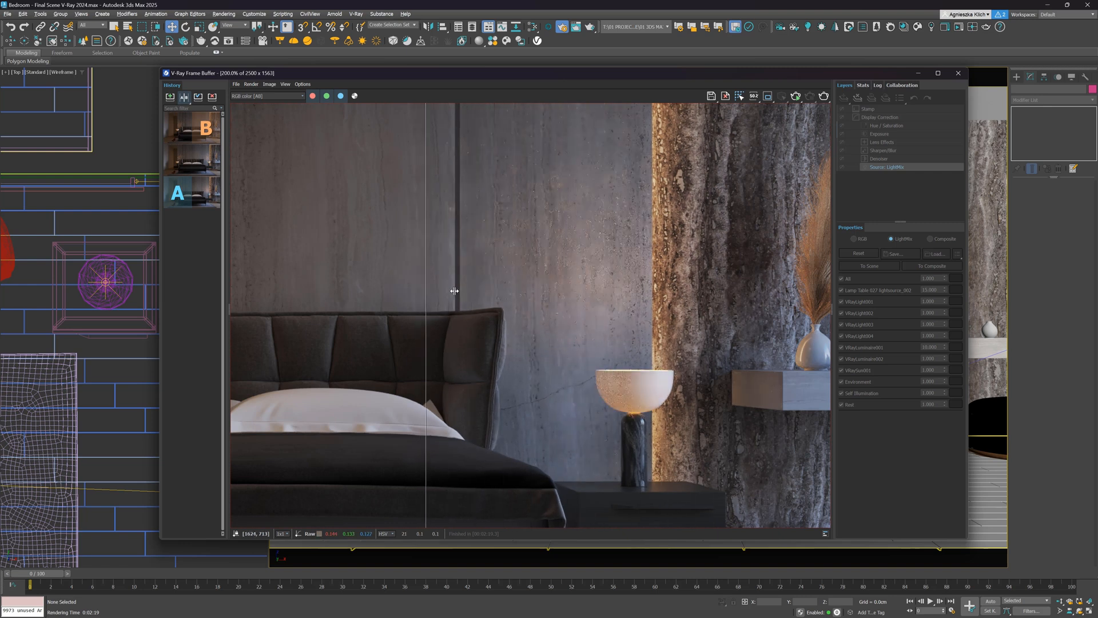
Step: Drag the A/B split line across the bedroom render to compare history images
drag(427, 301, 587, 301)
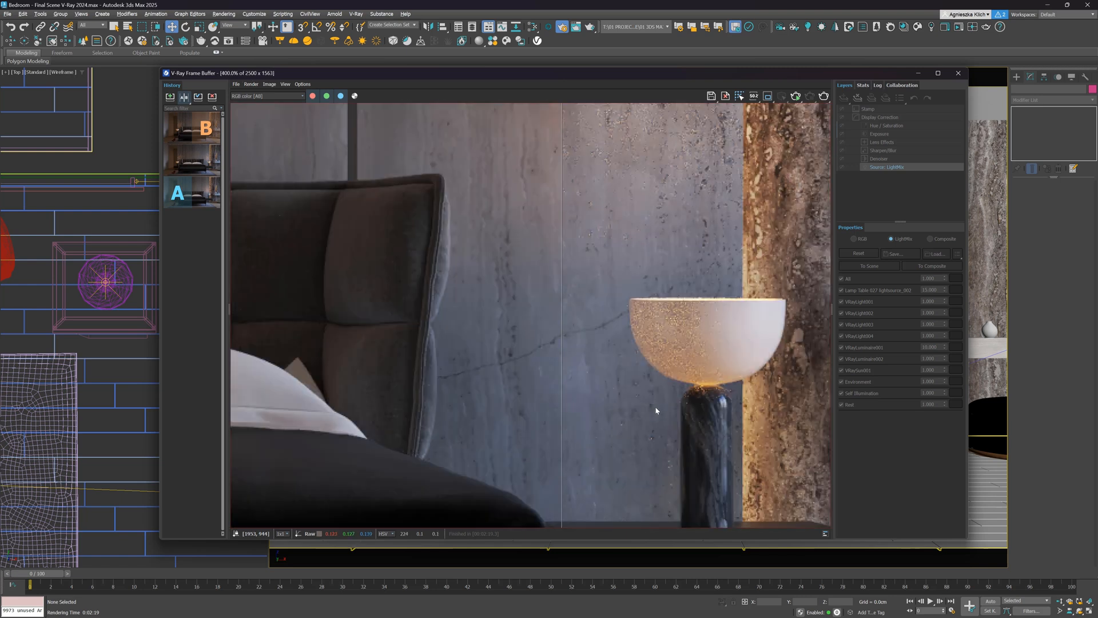
mouse_move(561, 387)
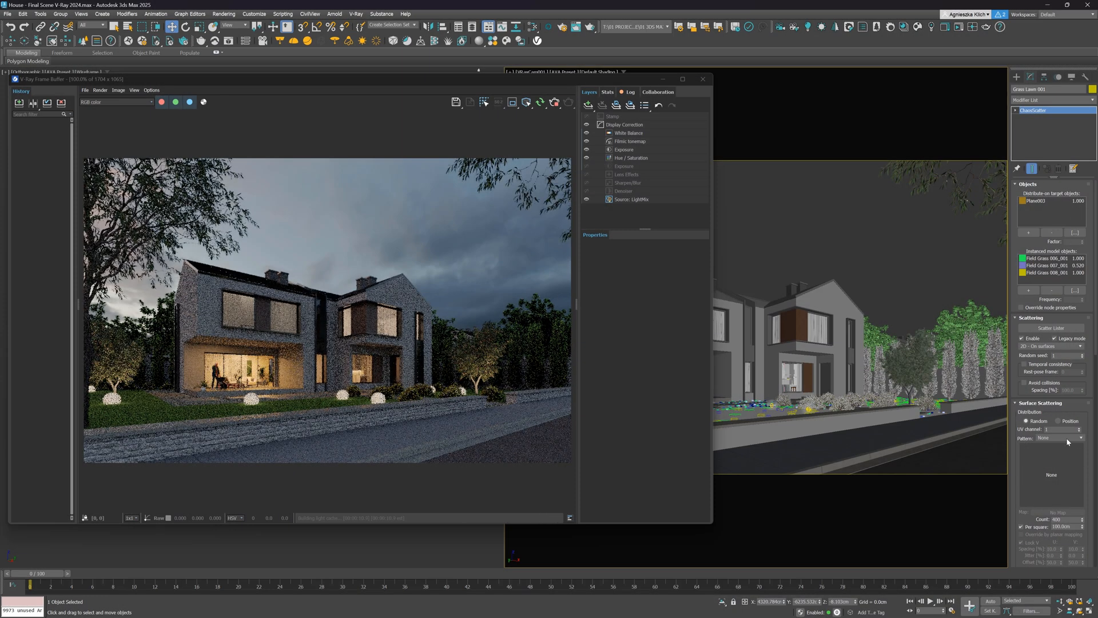
Step: Set the lawn scatter Pattern to Distorted streaks high, then another Distorted streaks option
click(1085, 438)
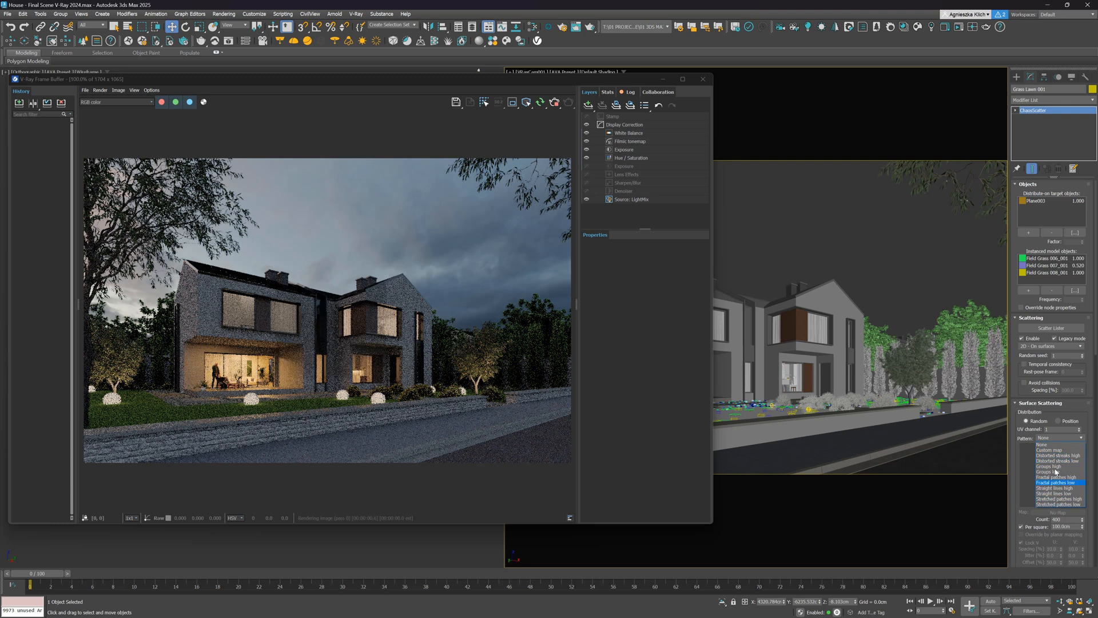
click(1054, 448)
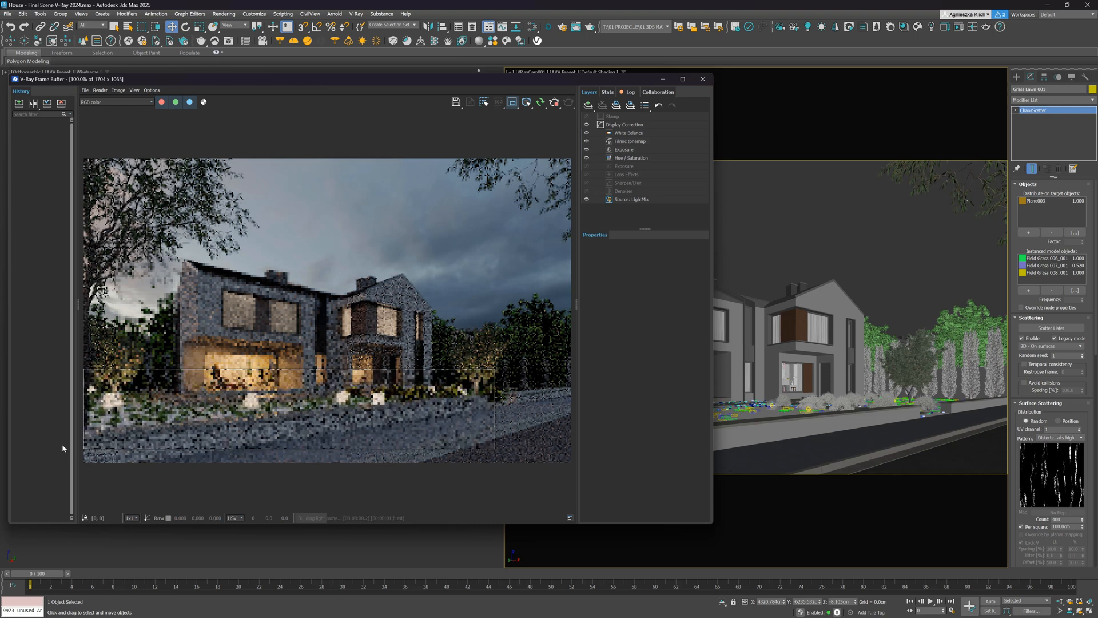
click(1054, 437)
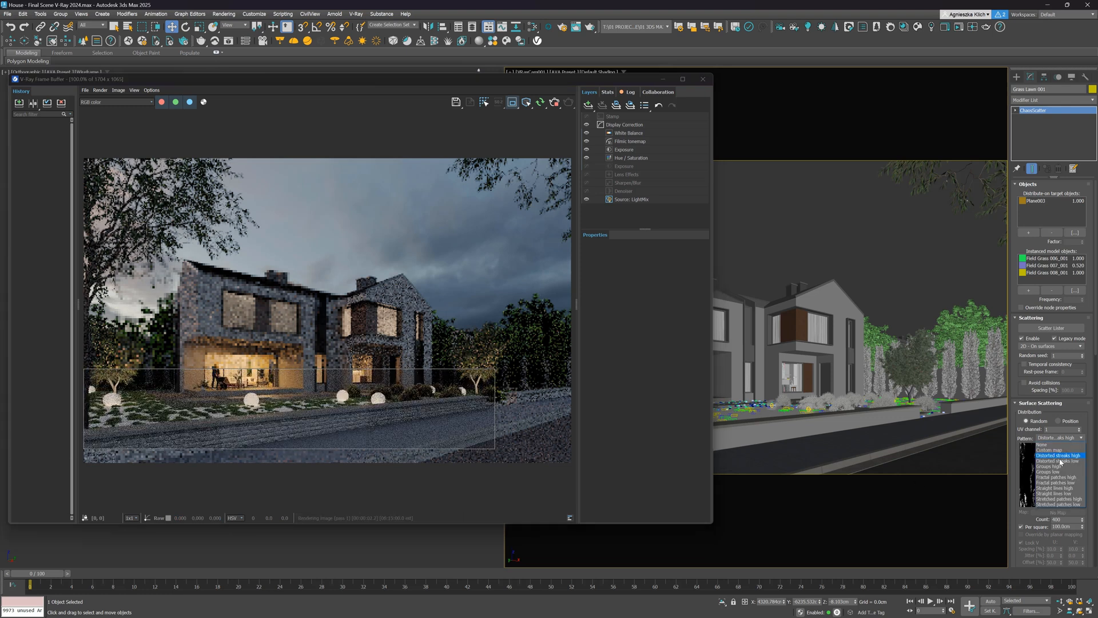
click(1058, 477)
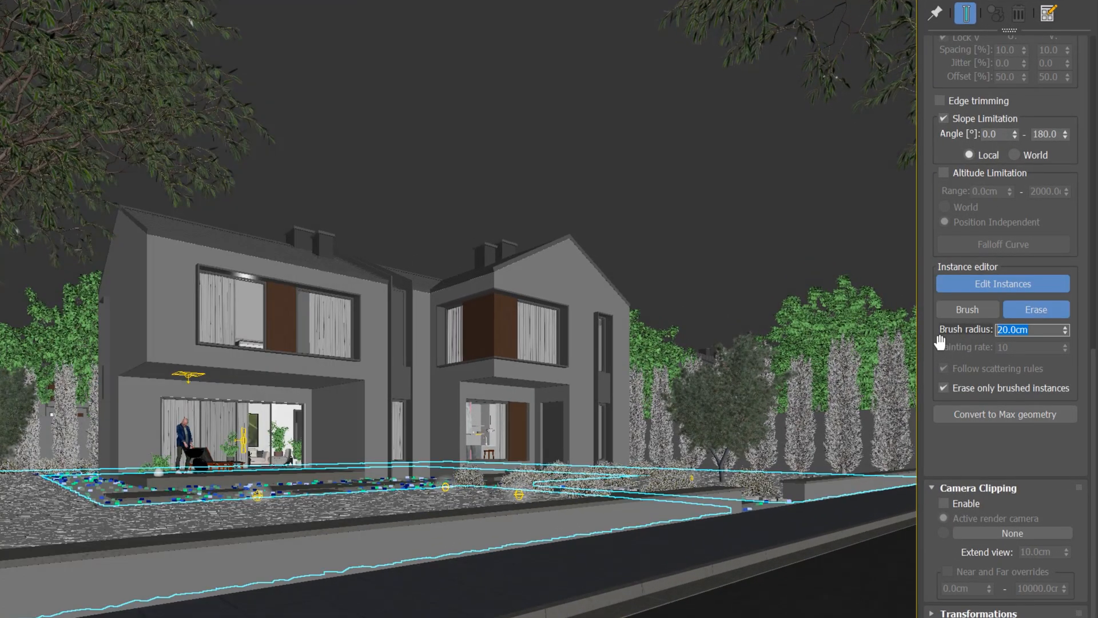
Step: Enter 100.0cm, then convert the lawn scatter to Max geometry and confirm
text(100.0cm)
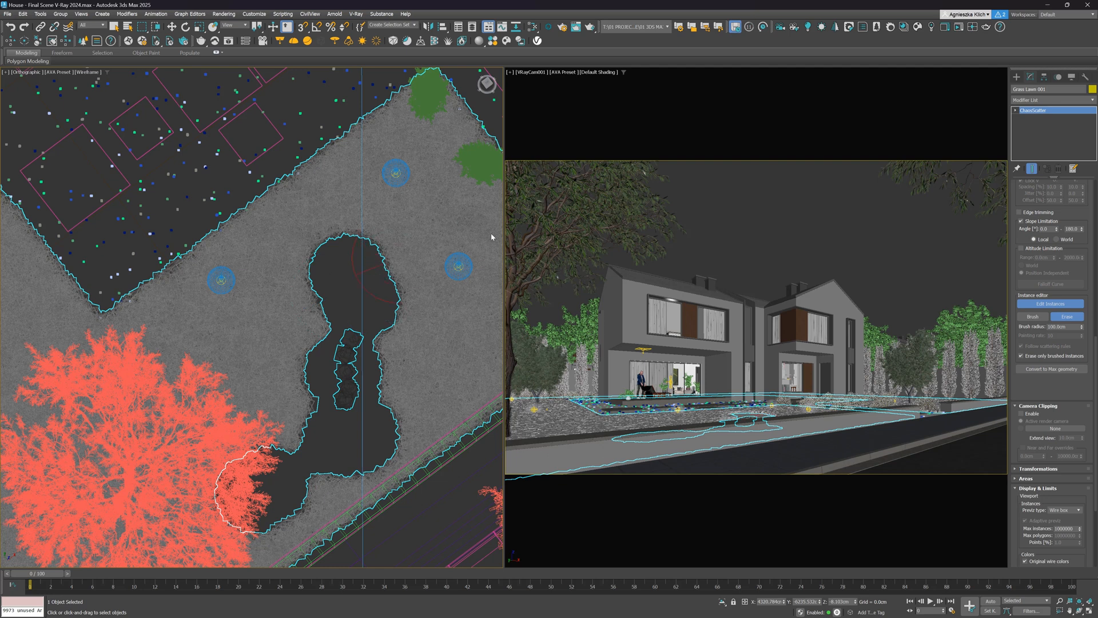
mouse_move(508, 232)
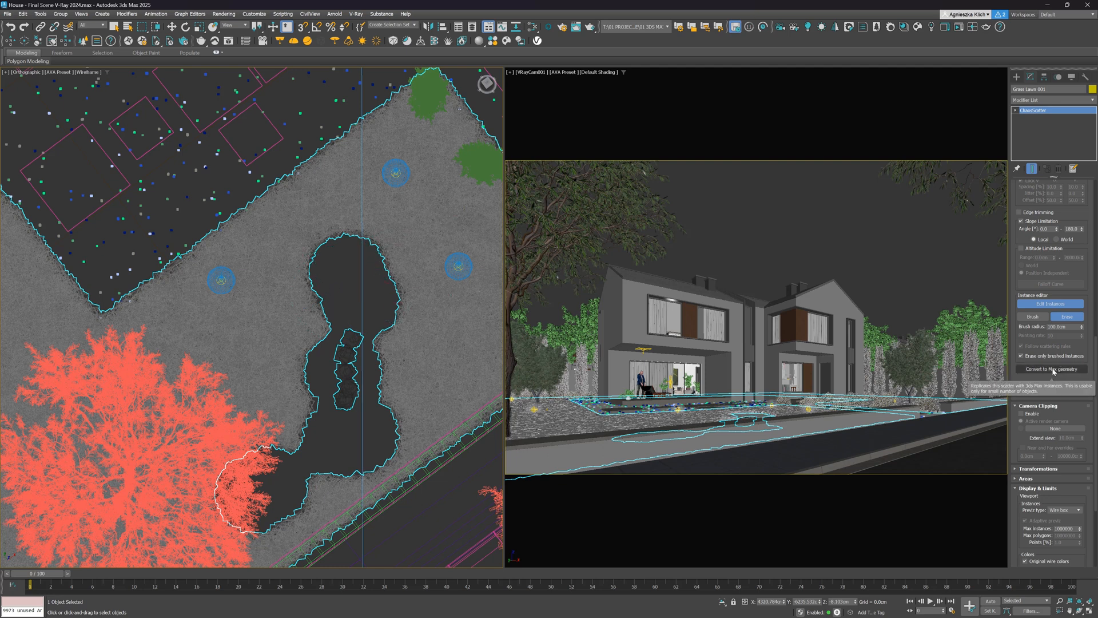
click(1050, 369)
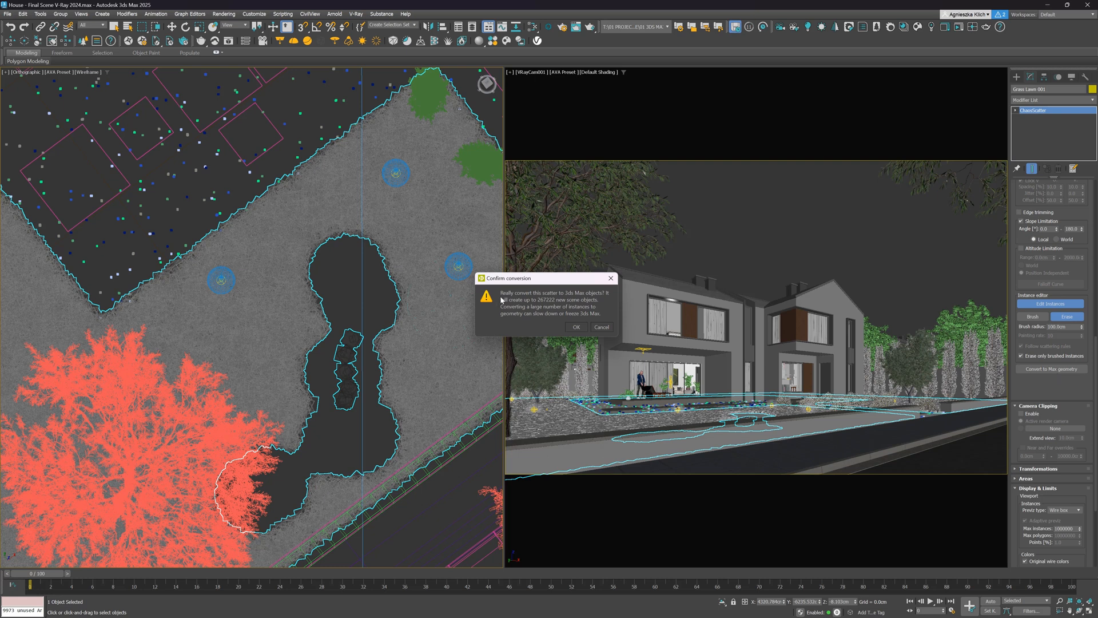
mouse_move(574, 300)
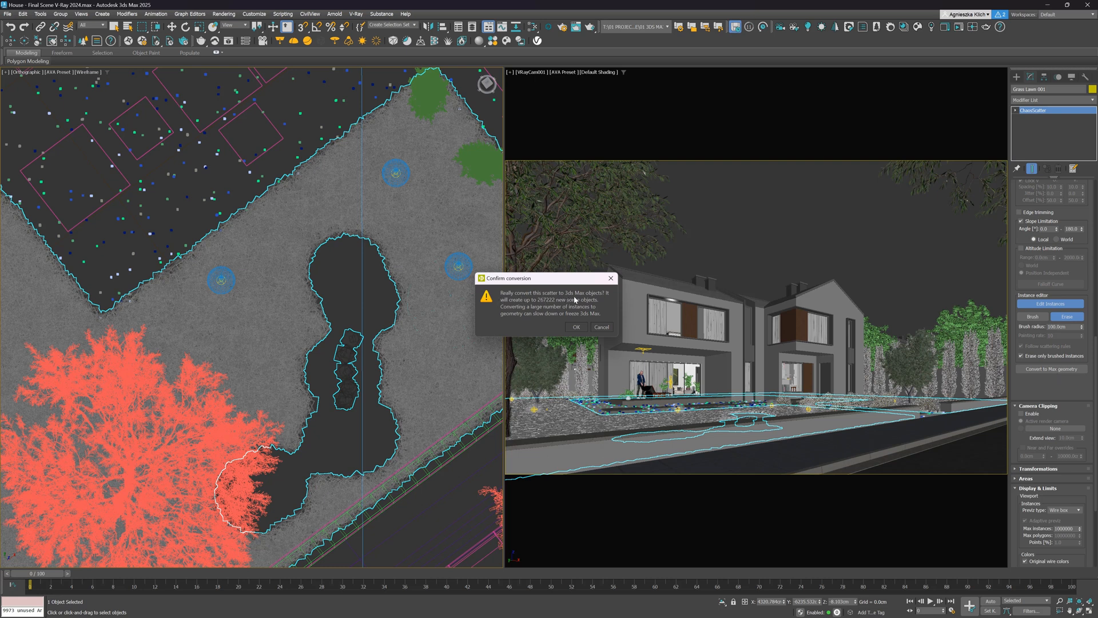
click(600, 327)
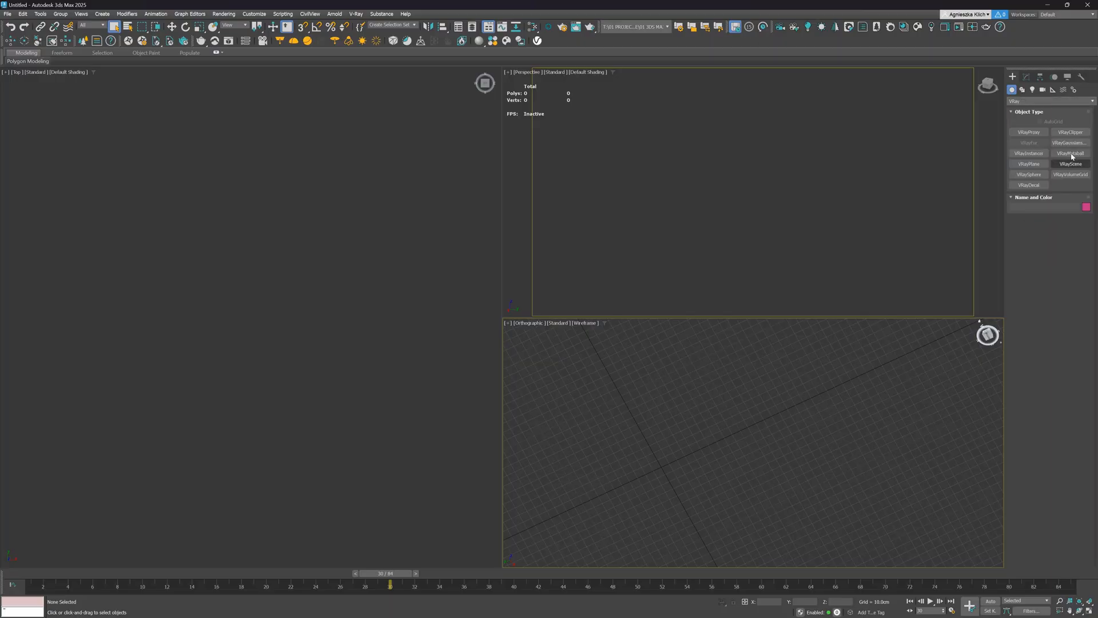
Step: Pick a V-Ray object type under Create > Geometry > V-Ray
click(1070, 143)
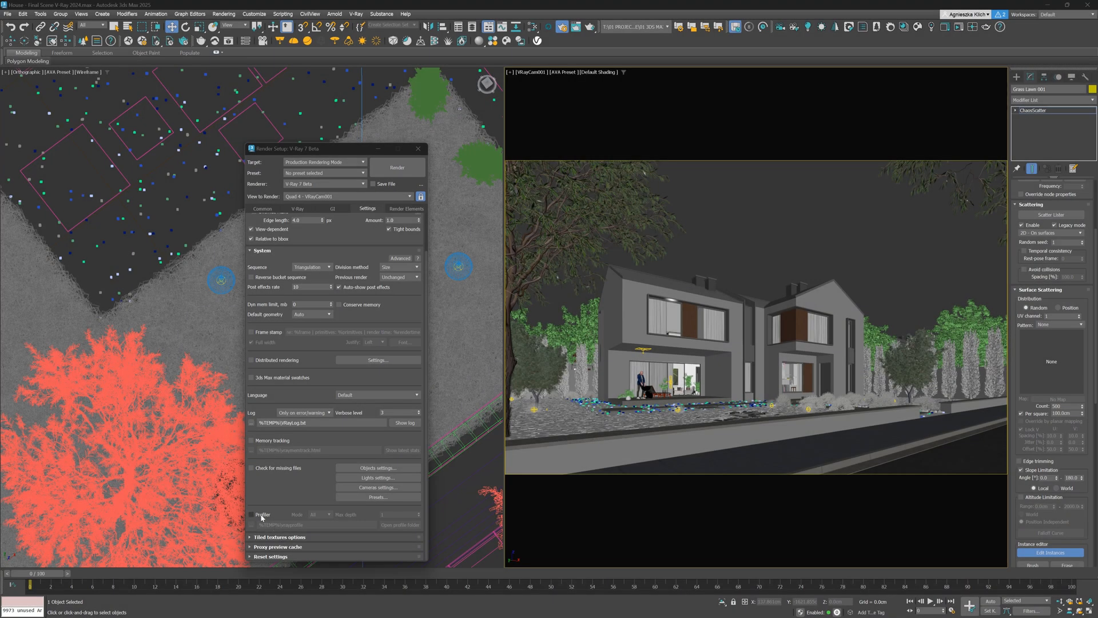
Step: Enable the V-Ray Profiler and open the folder holding the profile trace
click(252, 515)
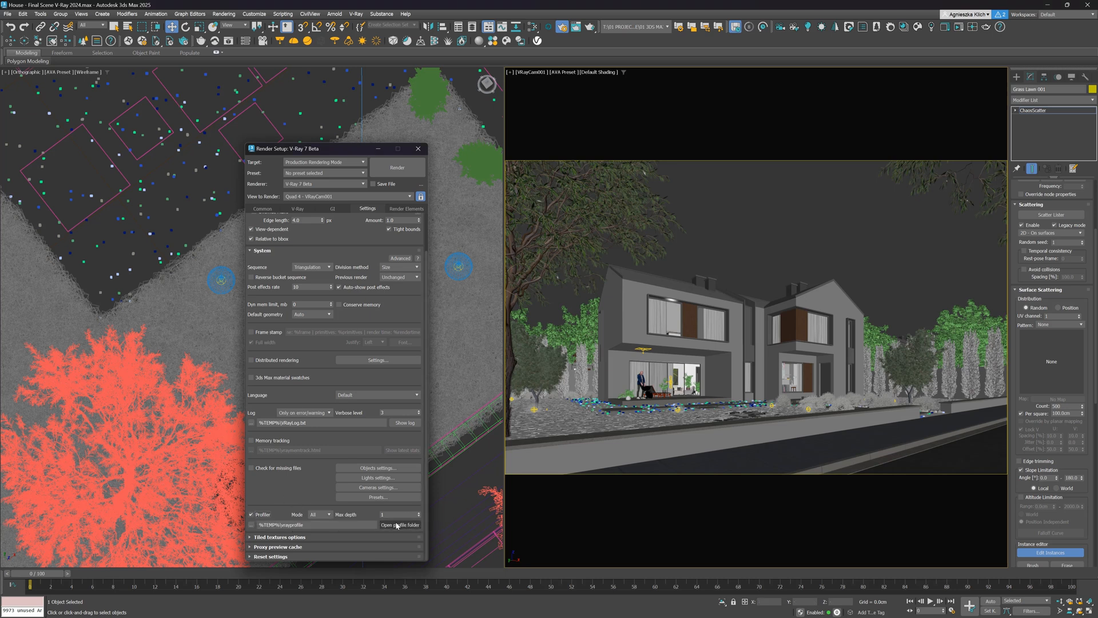
click(396, 167)
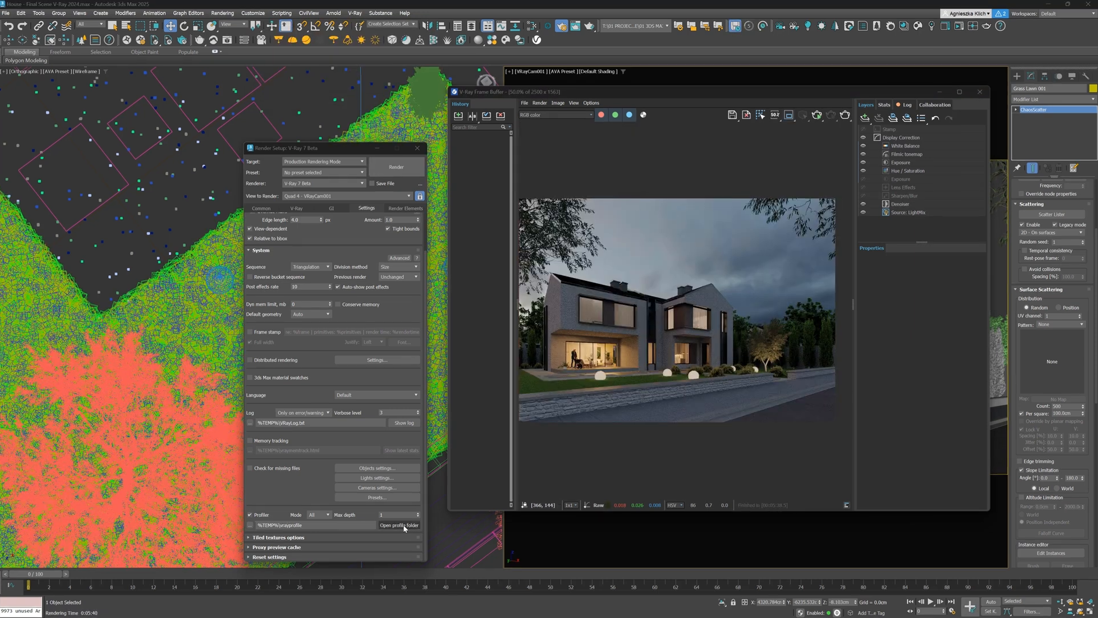
click(400, 524)
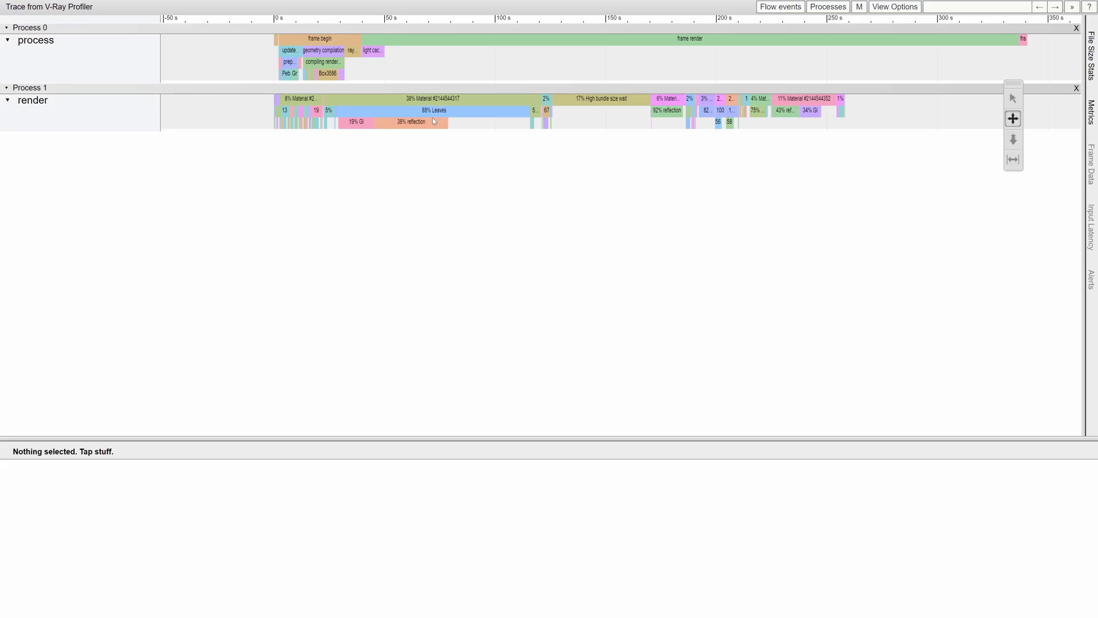
mouse_move(508, 174)
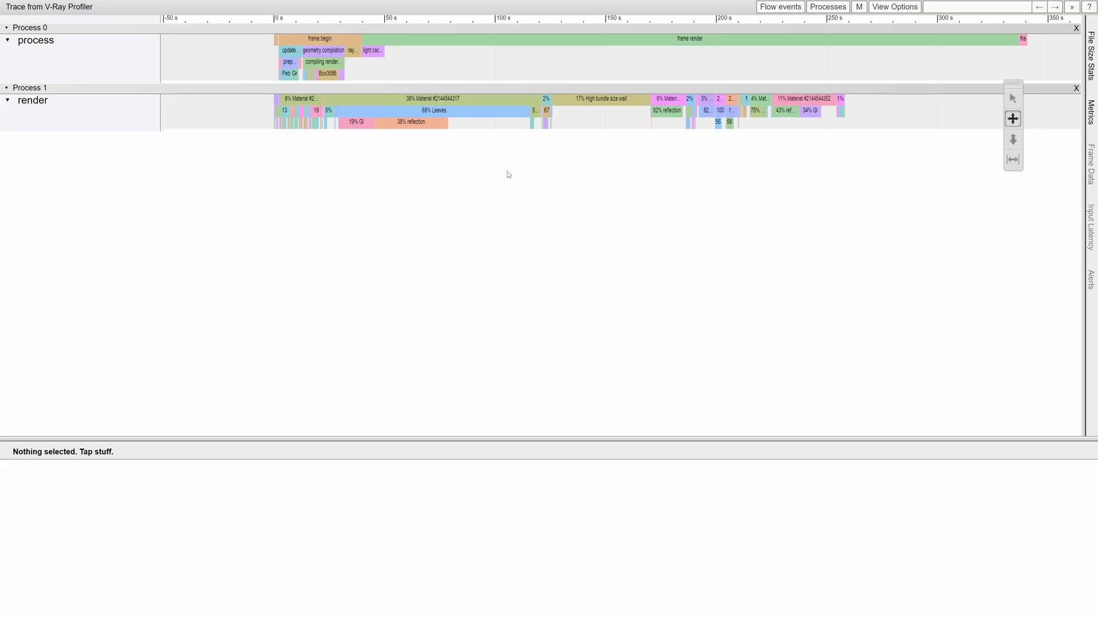
mouse_move(678, 281)
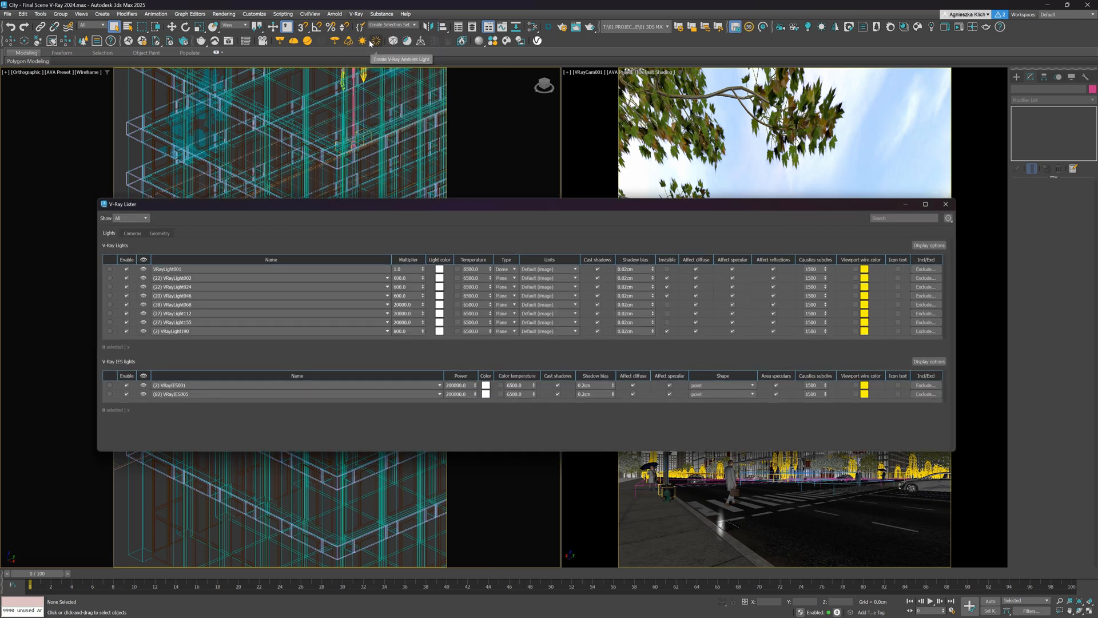
Step: Review proxies and decals in the Lister Geometry tab, return to Lights, undo twice
click(159, 234)
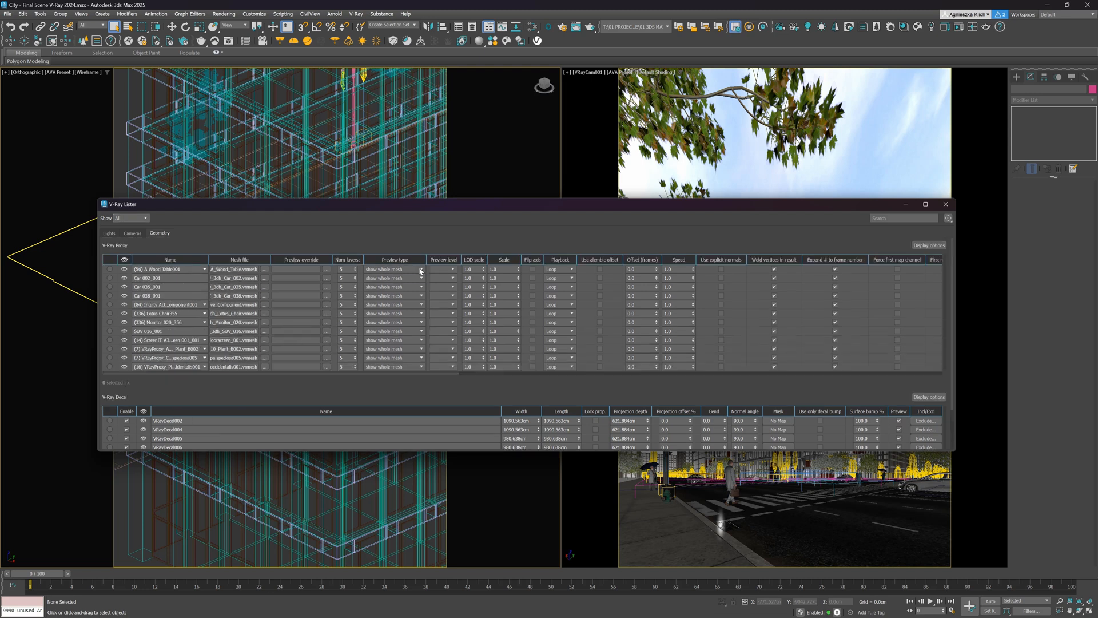
mouse_move(481, 267)
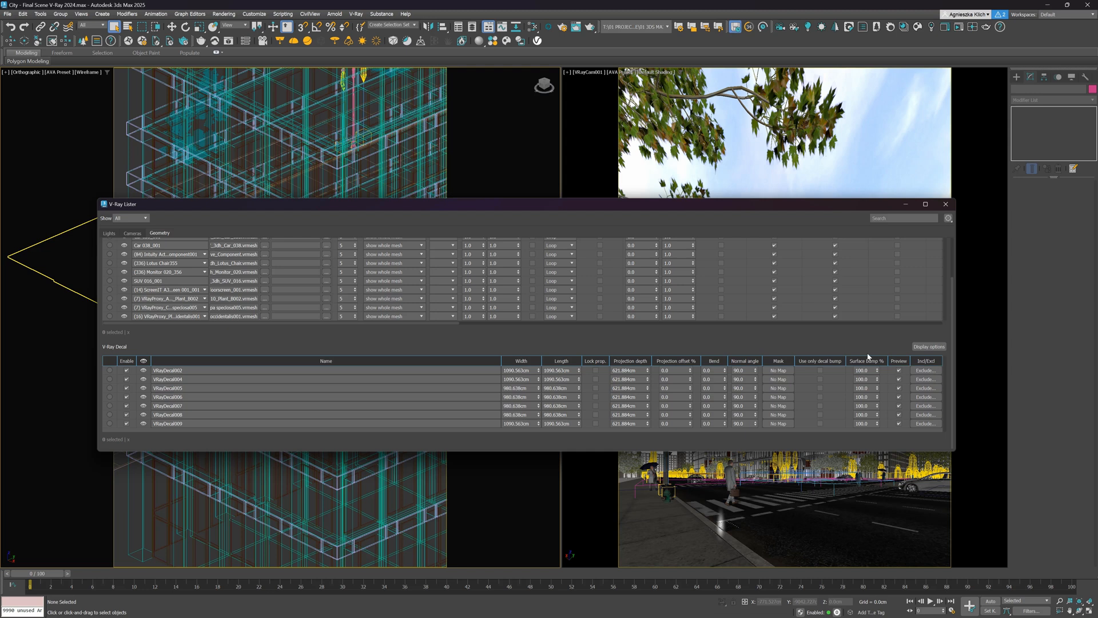
click(109, 233)
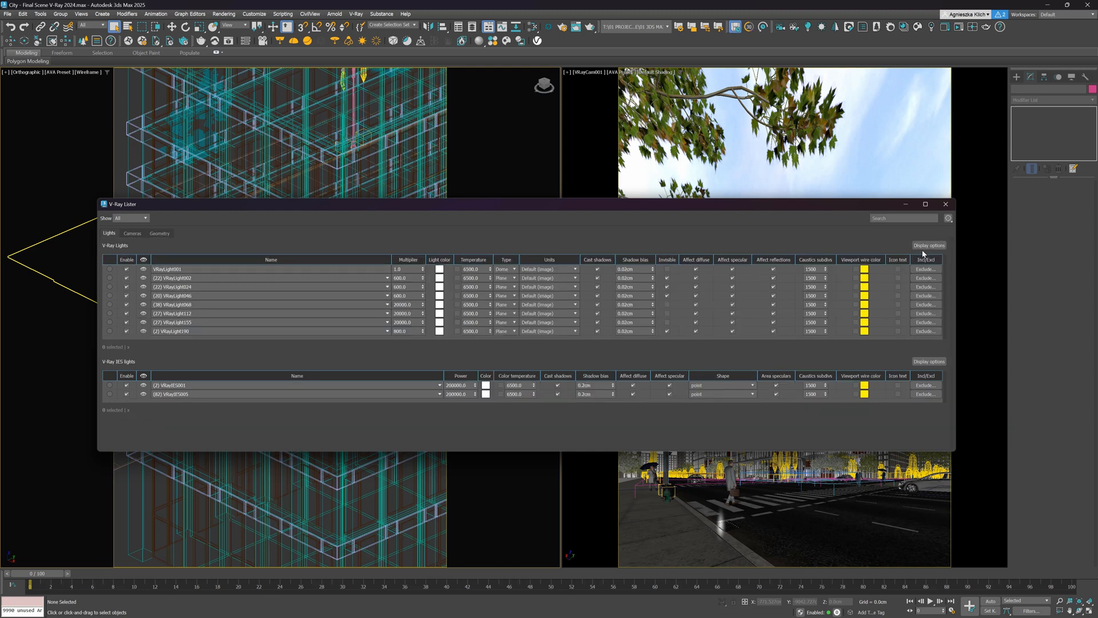
key(ctrl+z)
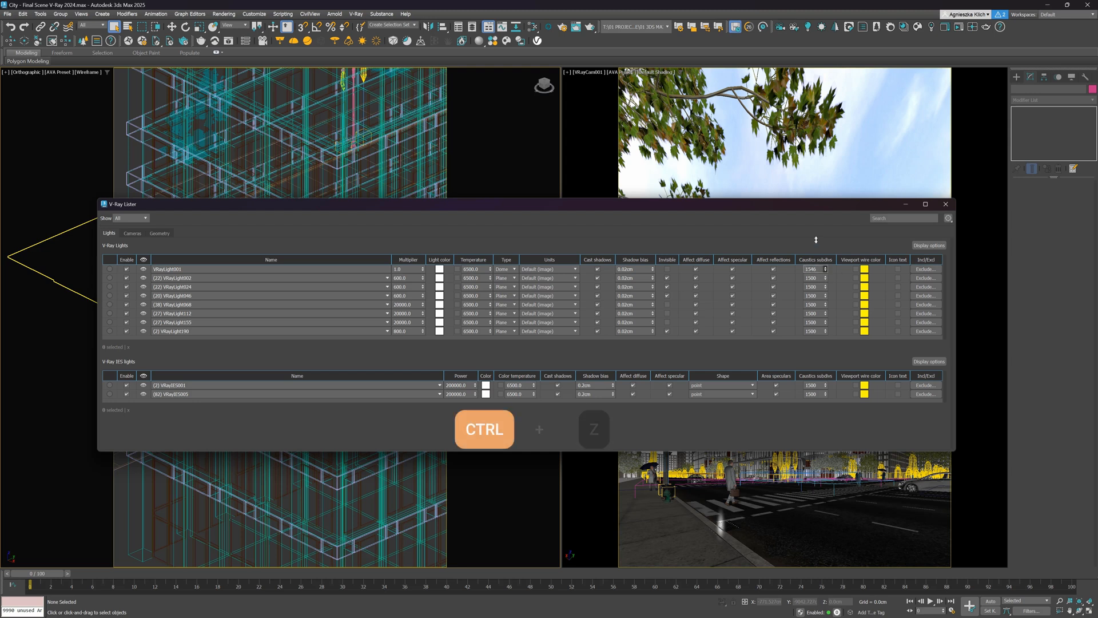
key(ctrl+z)
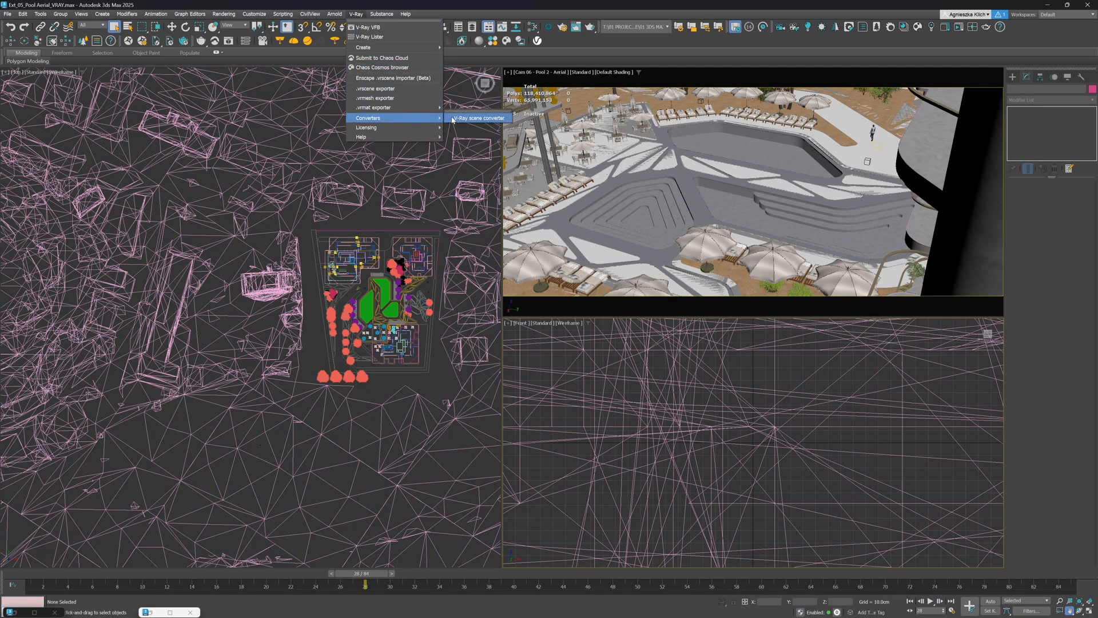
Step: Convert the pool scene to V-Ray with V-Ray Physical cameras, then browse converter tabs
click(478, 118)
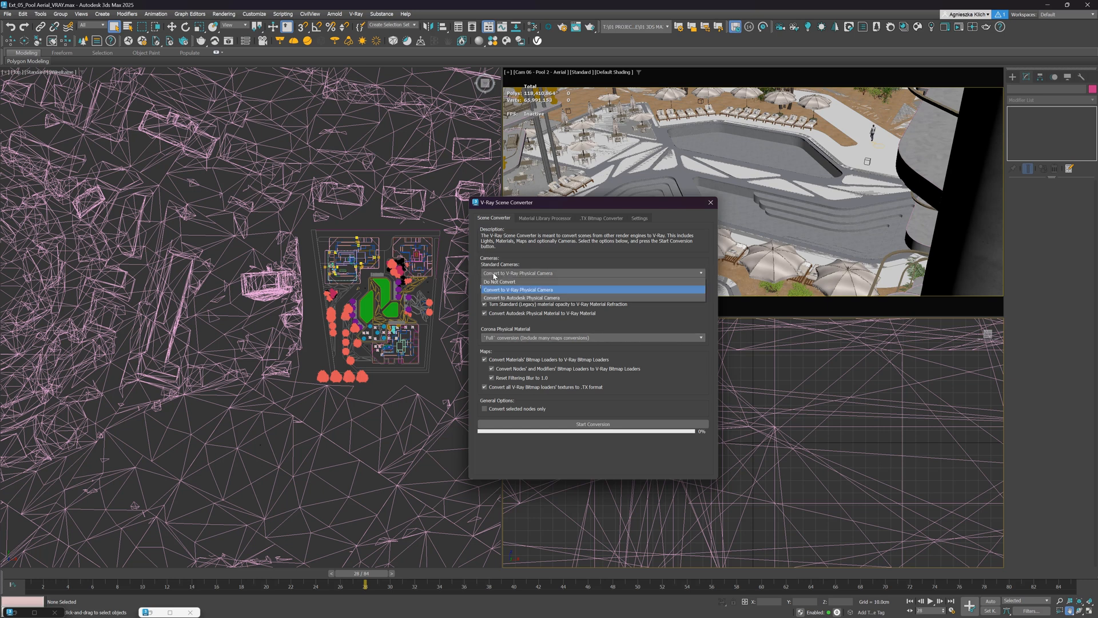
click(518, 290)
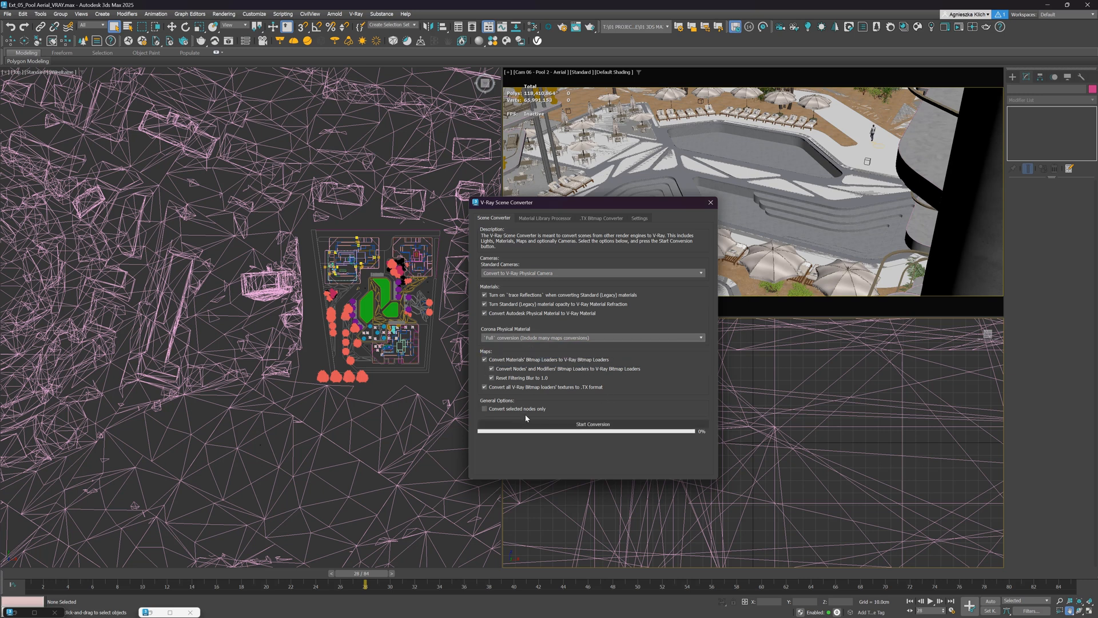
click(592, 423)
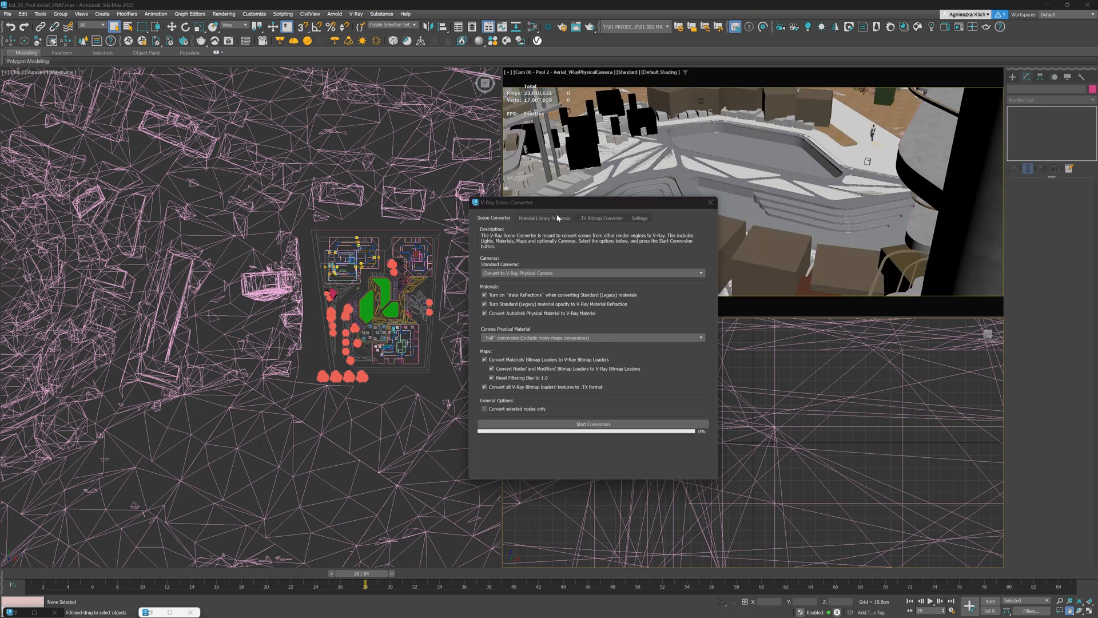
click(601, 218)
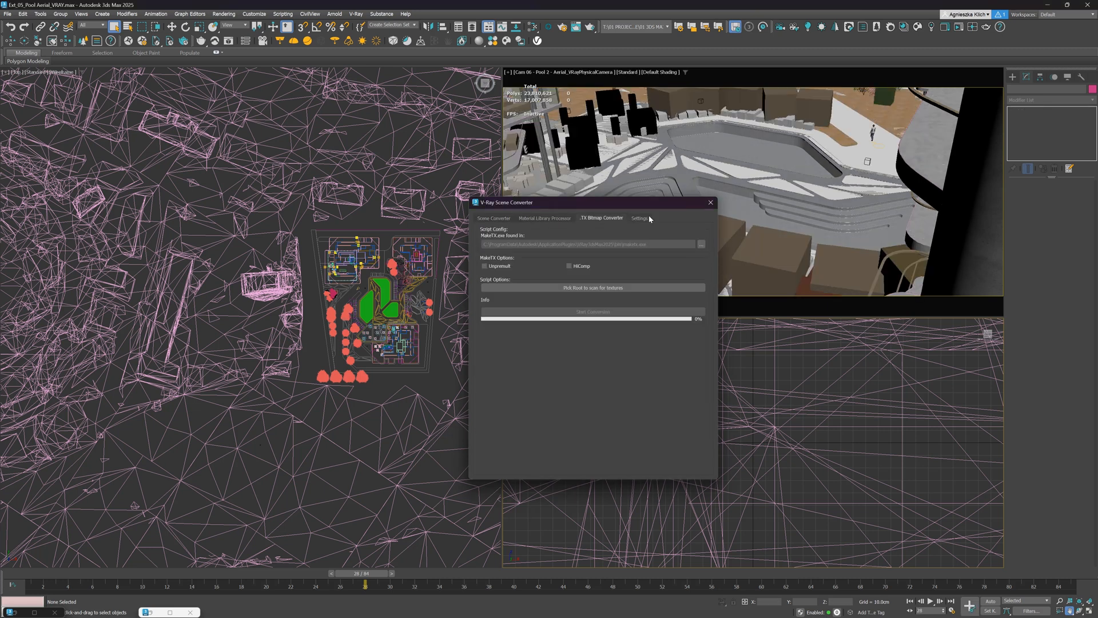
click(639, 218)
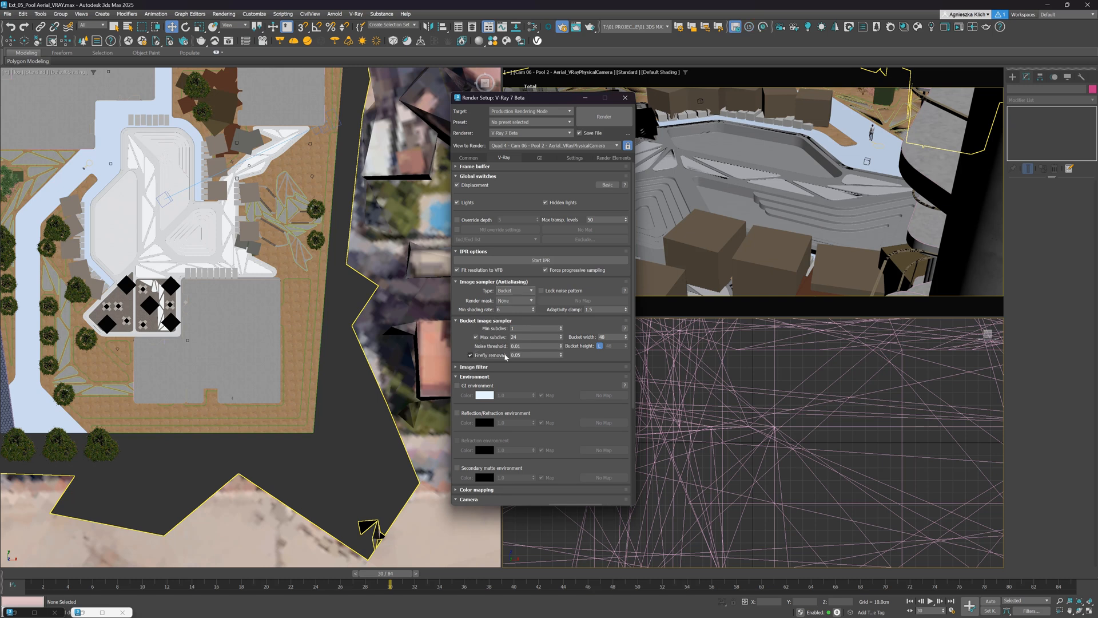
Step: Enable firefly removal for the bucket image sampler at 0.05
click(529, 133)
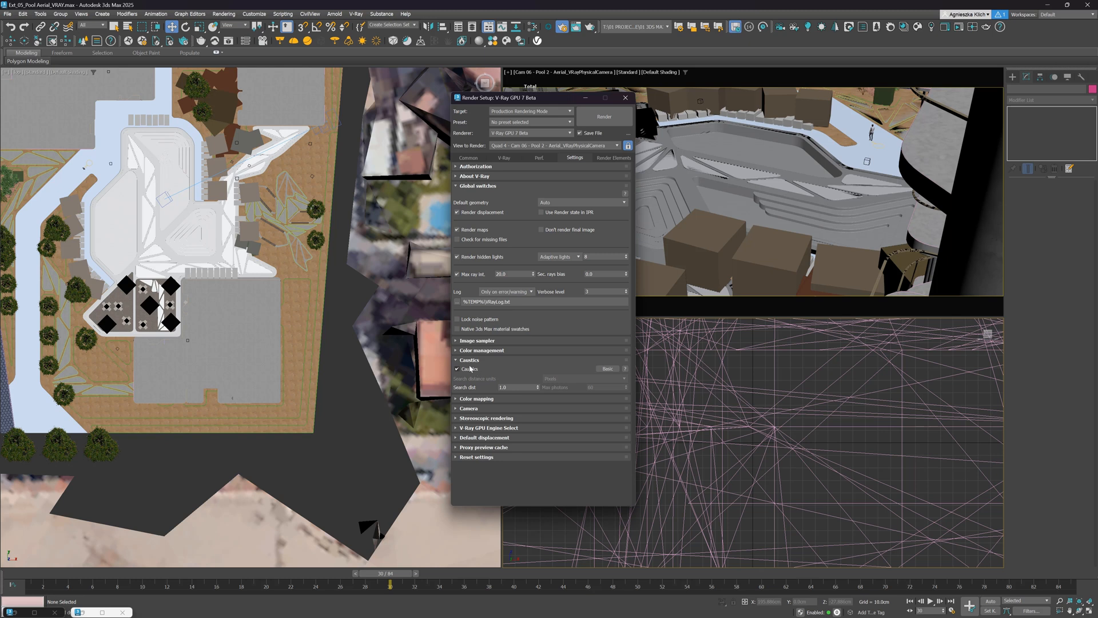
Step: Tick Caustics in the V-Ray GPU settings to reveal search distance and multiplier
click(607, 368)
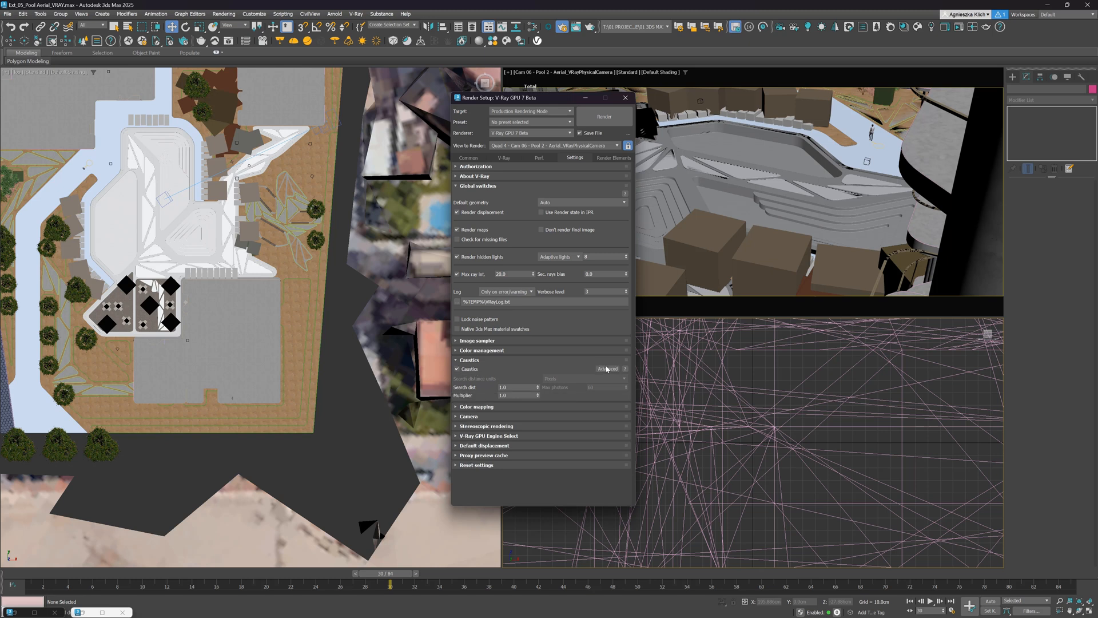